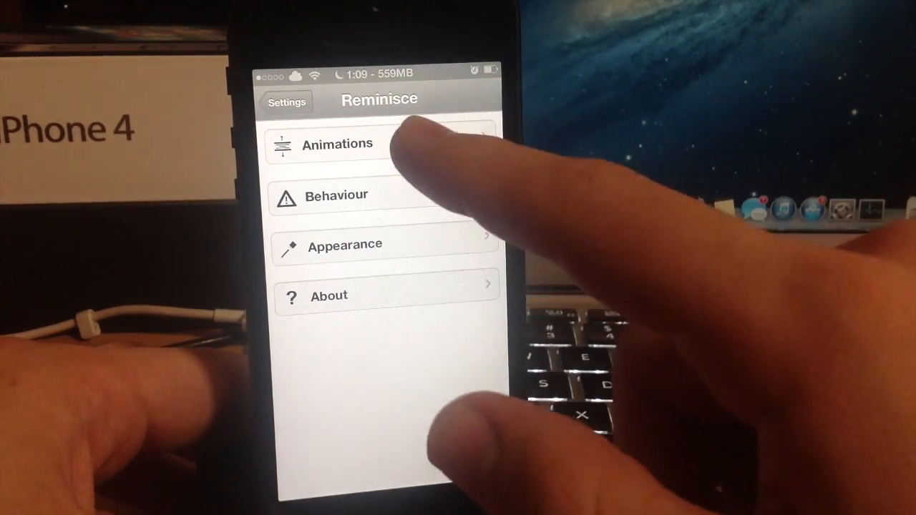
- Enter Reminisce's Animations page from its main settings menu
left_click(326, 143)
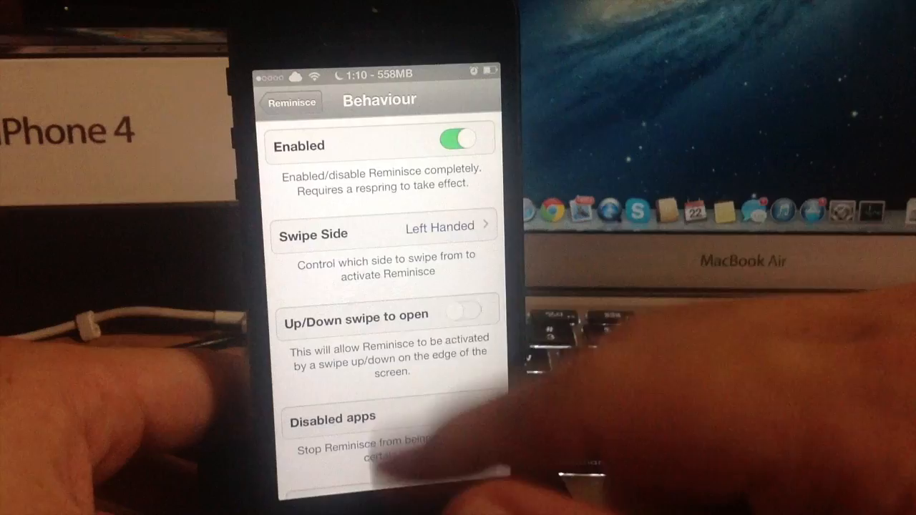
- Set the Swipe Side option to Left Handed
left_click(380, 235)
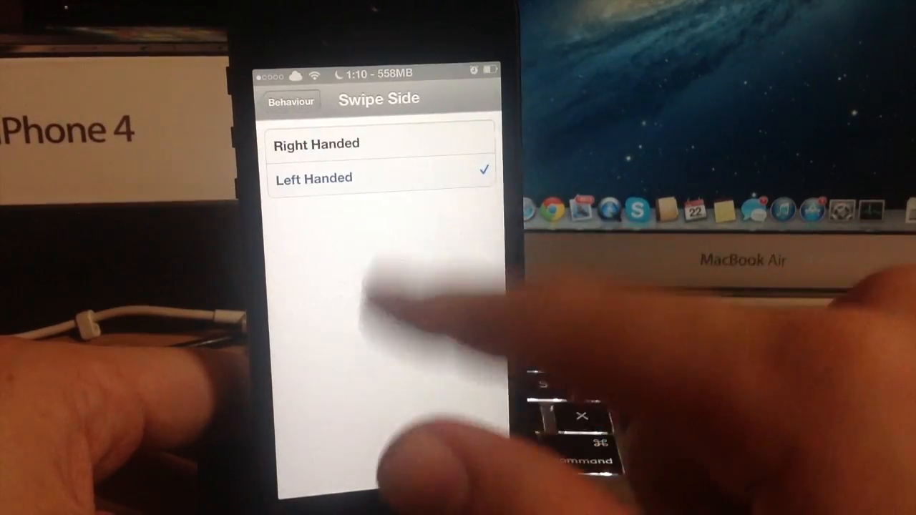
left_click(292, 100)
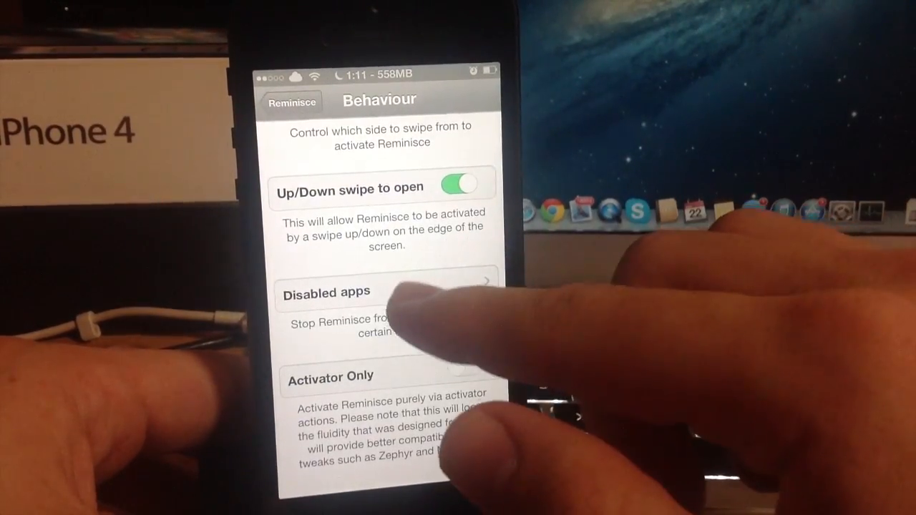
- Show the Disabled apps list and toggle an app's switch in it
left_click(343, 292)
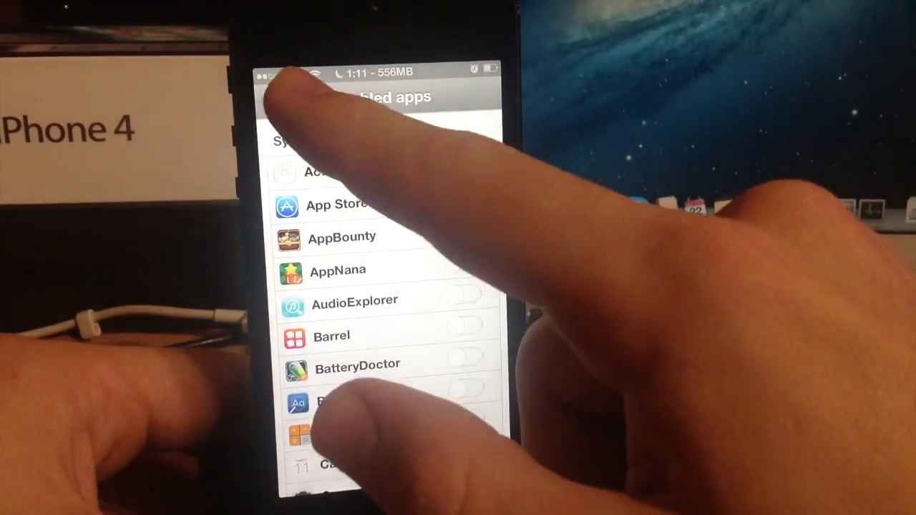
left_click(460, 204)
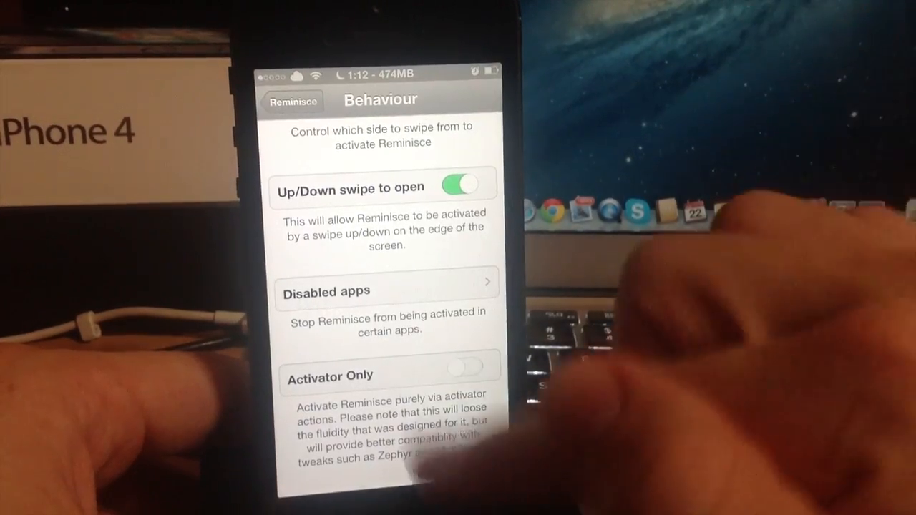
- Return from Disabled apps to the Behaviour page with Activator Only off
left_click(292, 99)
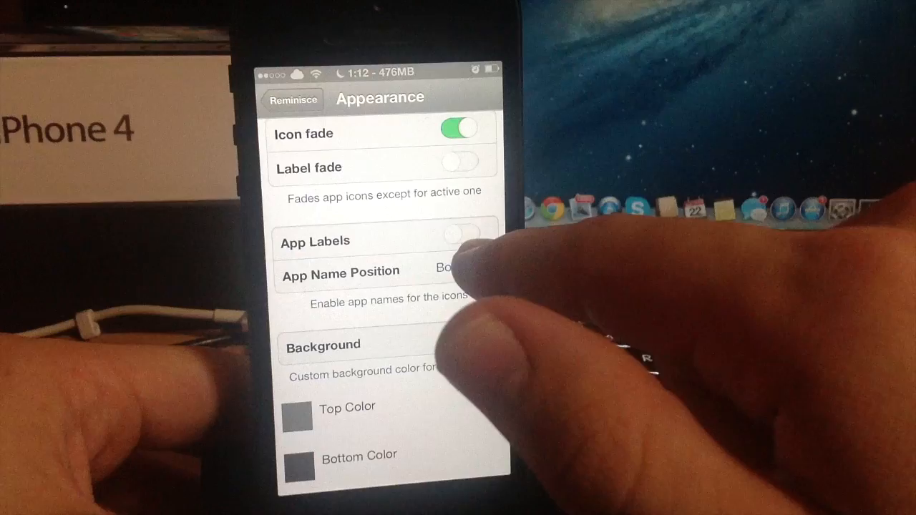
- Switch on App Labels in Appearance, keeping icon fade on and names at the bottom
left_click(461, 240)
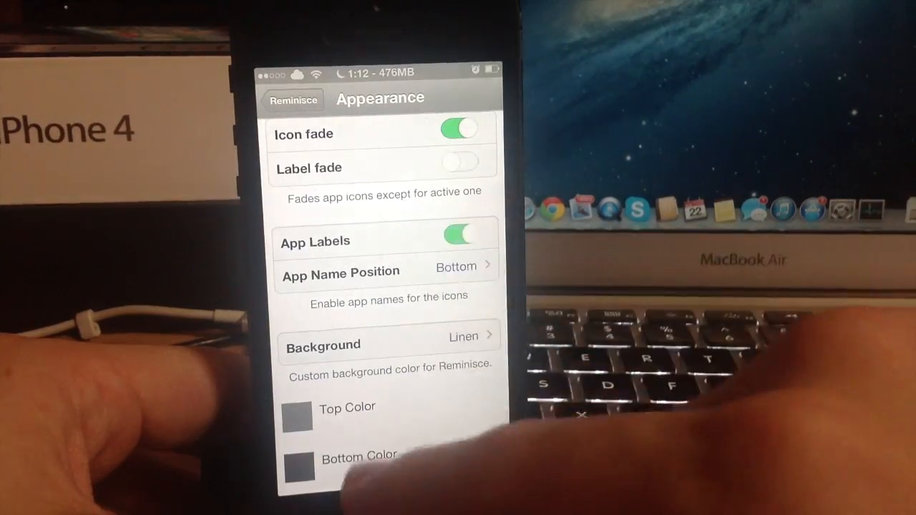